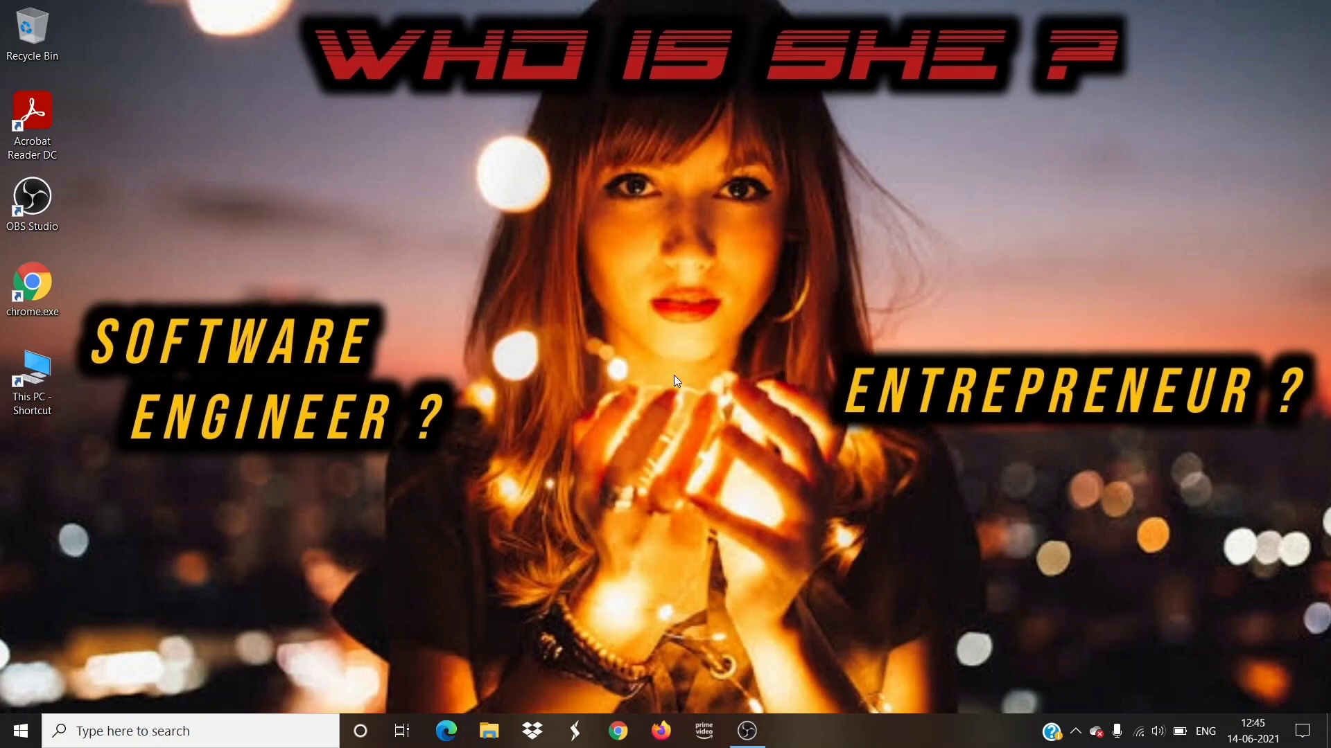
# Step: Right-click an empty desktop area to bring up its shortcut menu with Personalize
pyautogui.rightClick(675, 380)
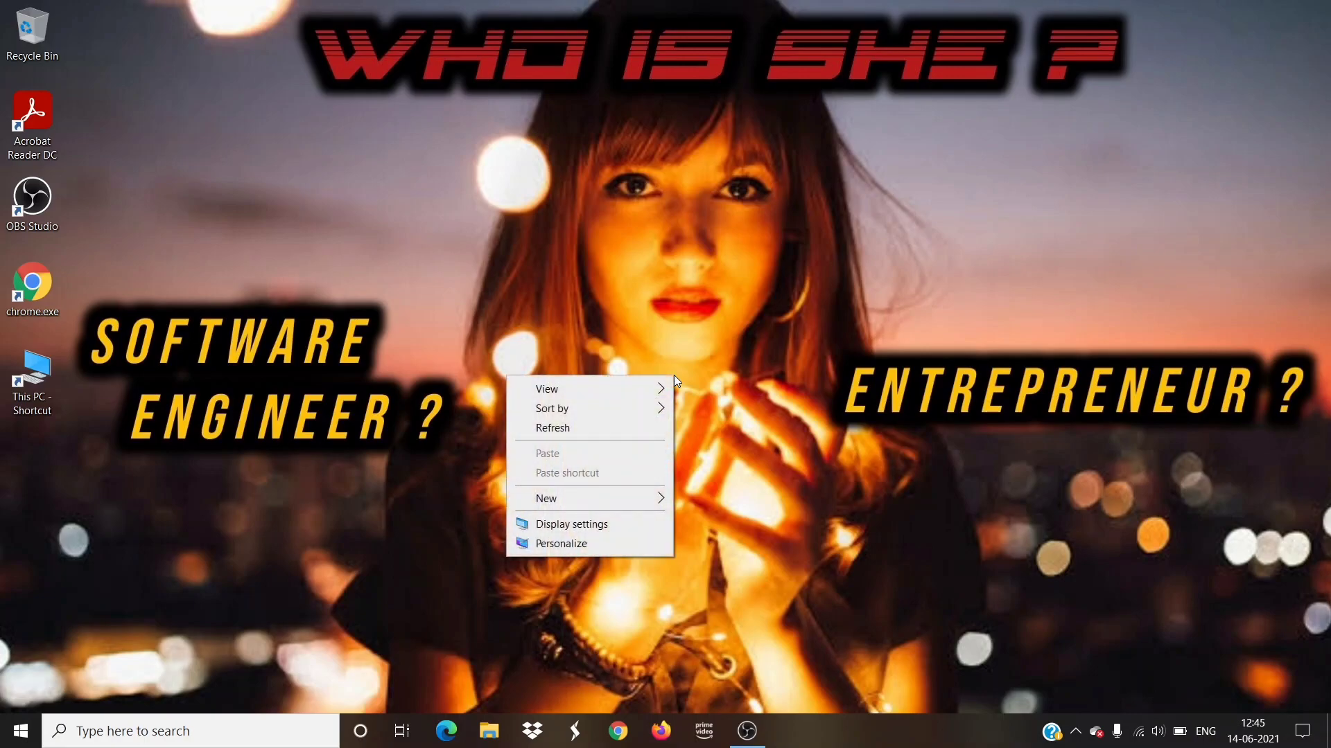
pyautogui.moveTo(561, 544)
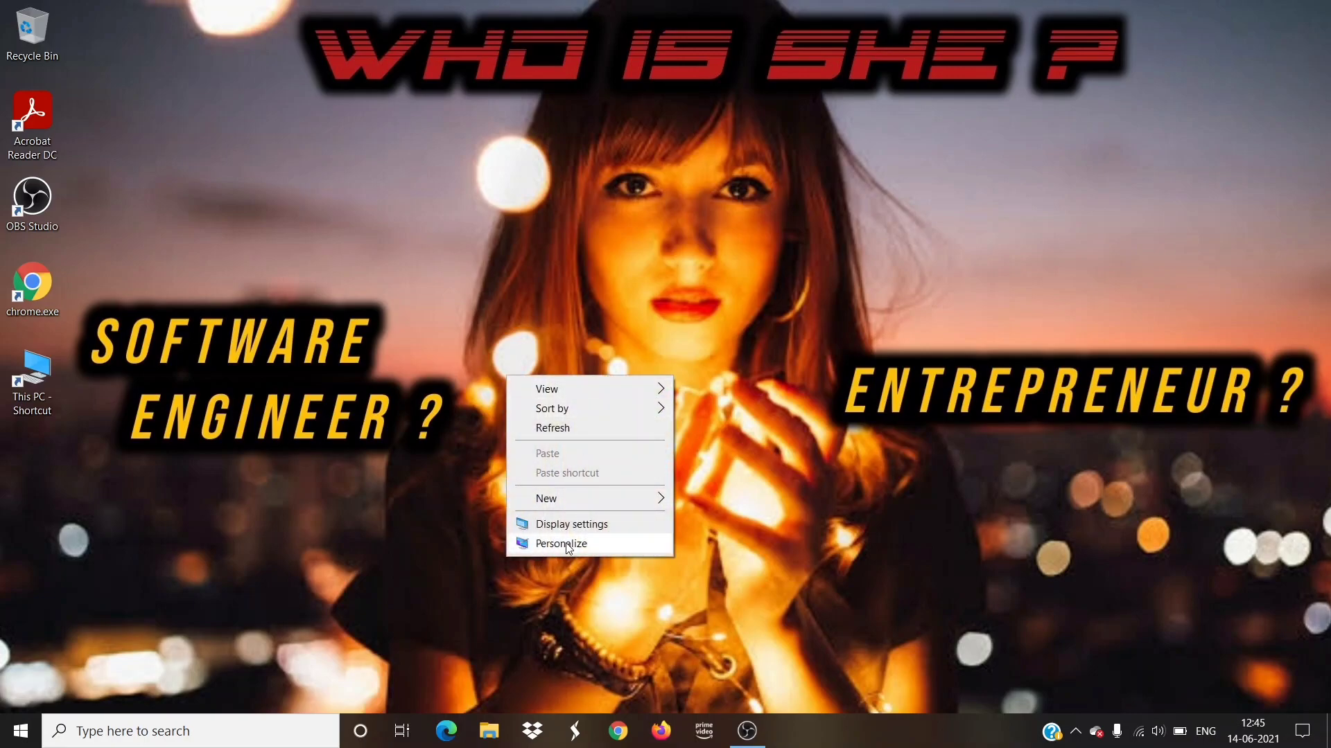
# Step: Choose Personalize from the desktop menu and go to the Themes page
pyautogui.click(562, 544)
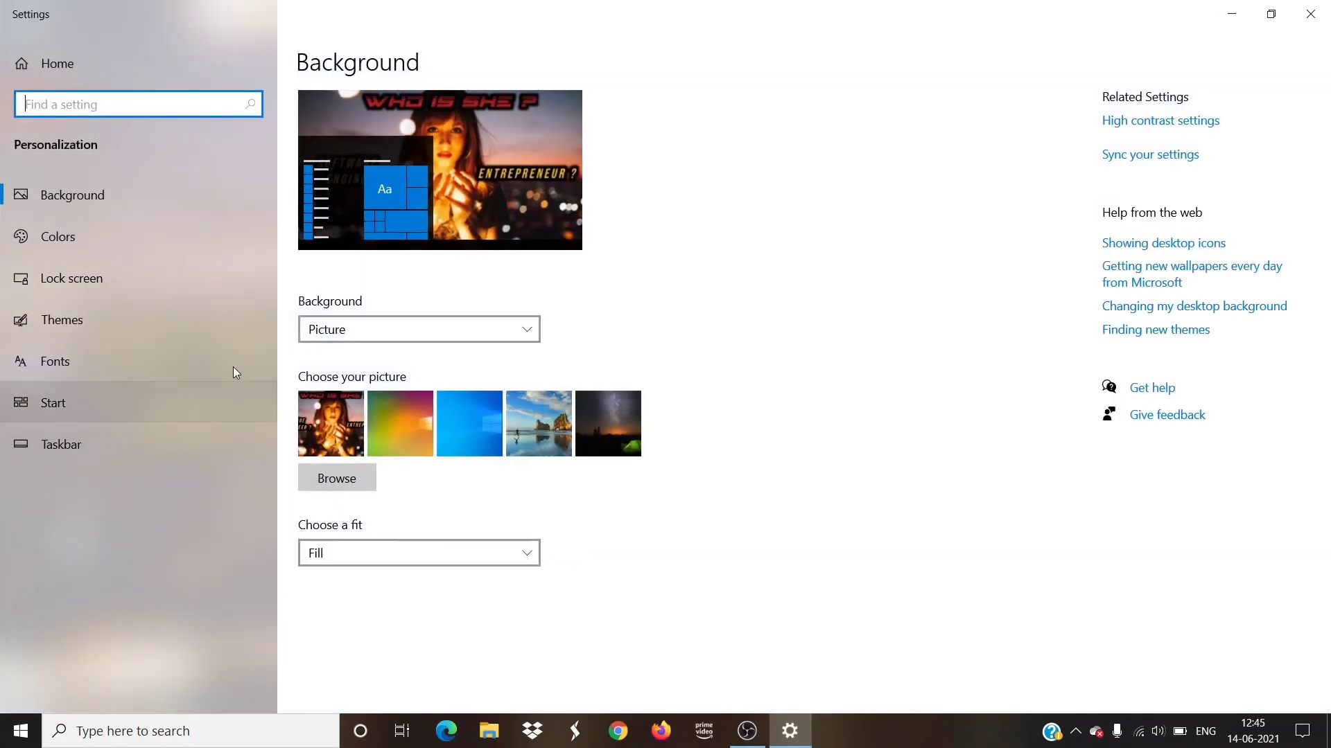
pyautogui.moveTo(234, 334)
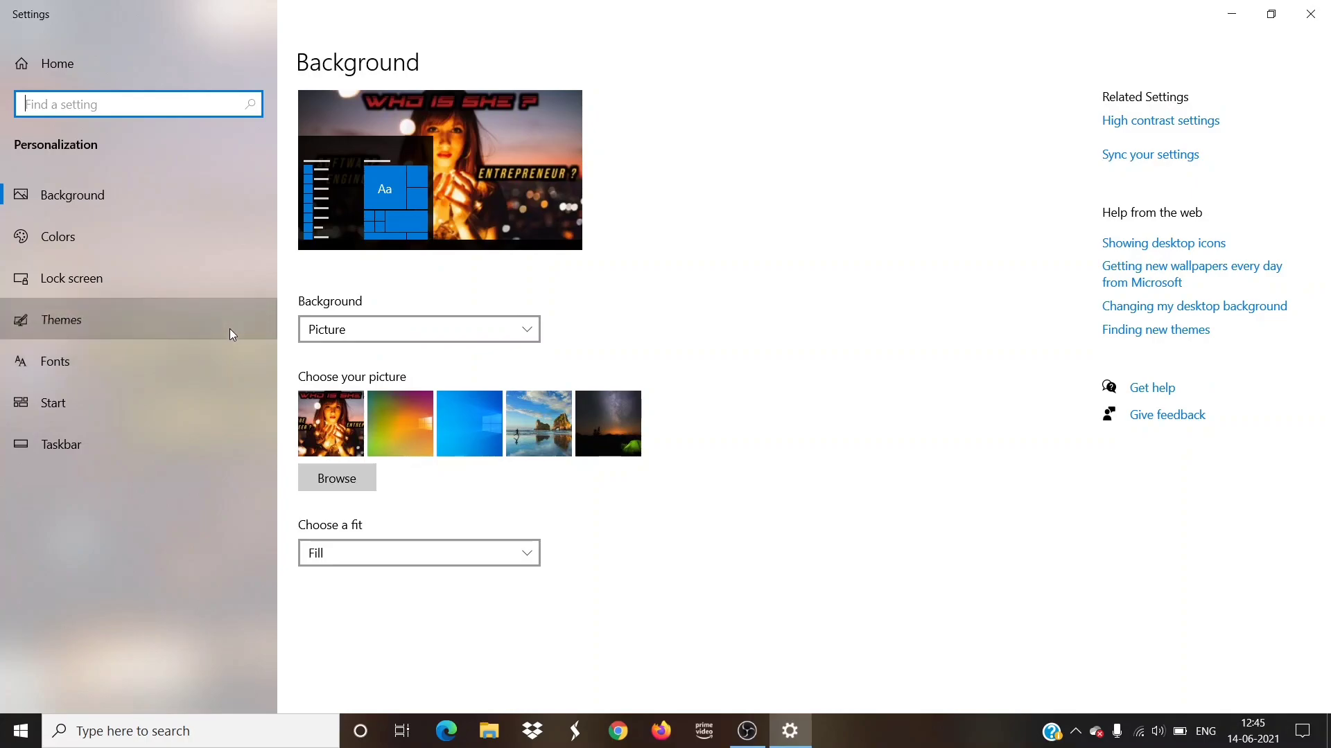
pyautogui.click(61, 318)
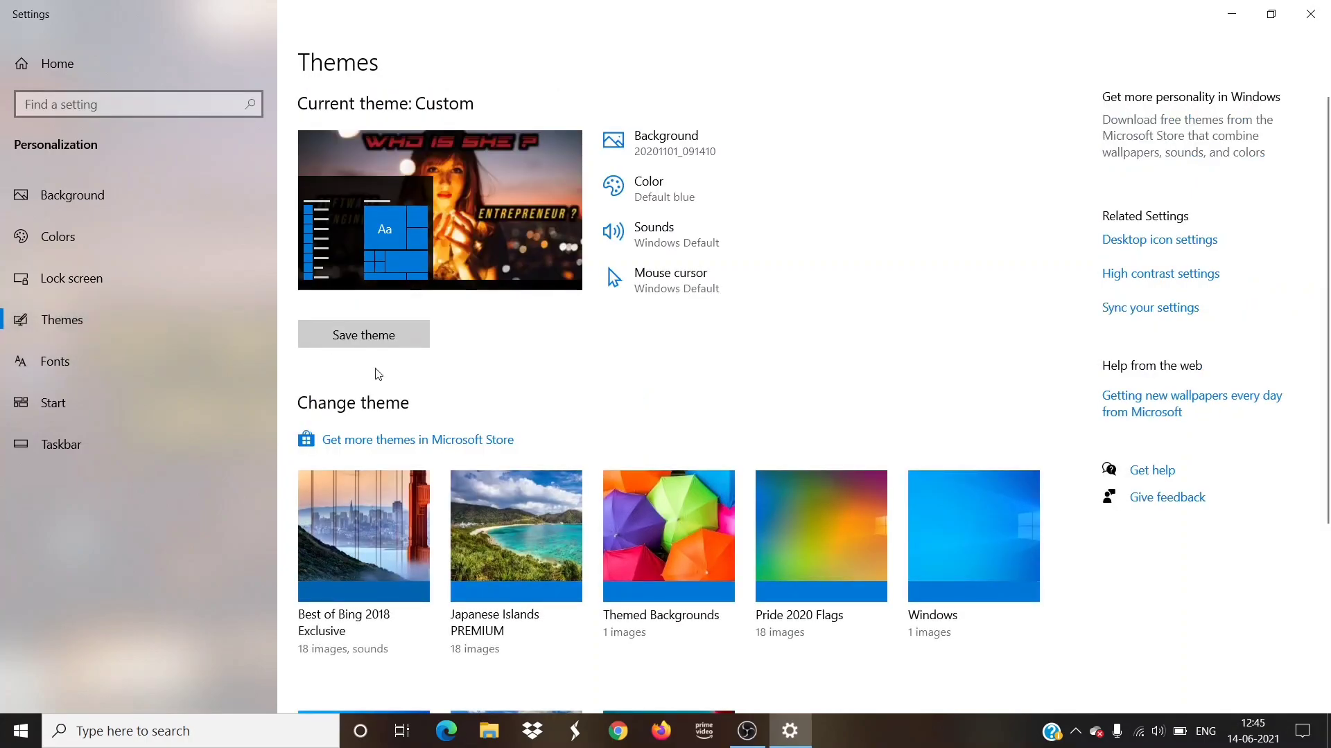
# Step: Browse the Microsoft Store Windows themes catalogue down to the Bicycles tile and select it
pyautogui.click(416, 440)
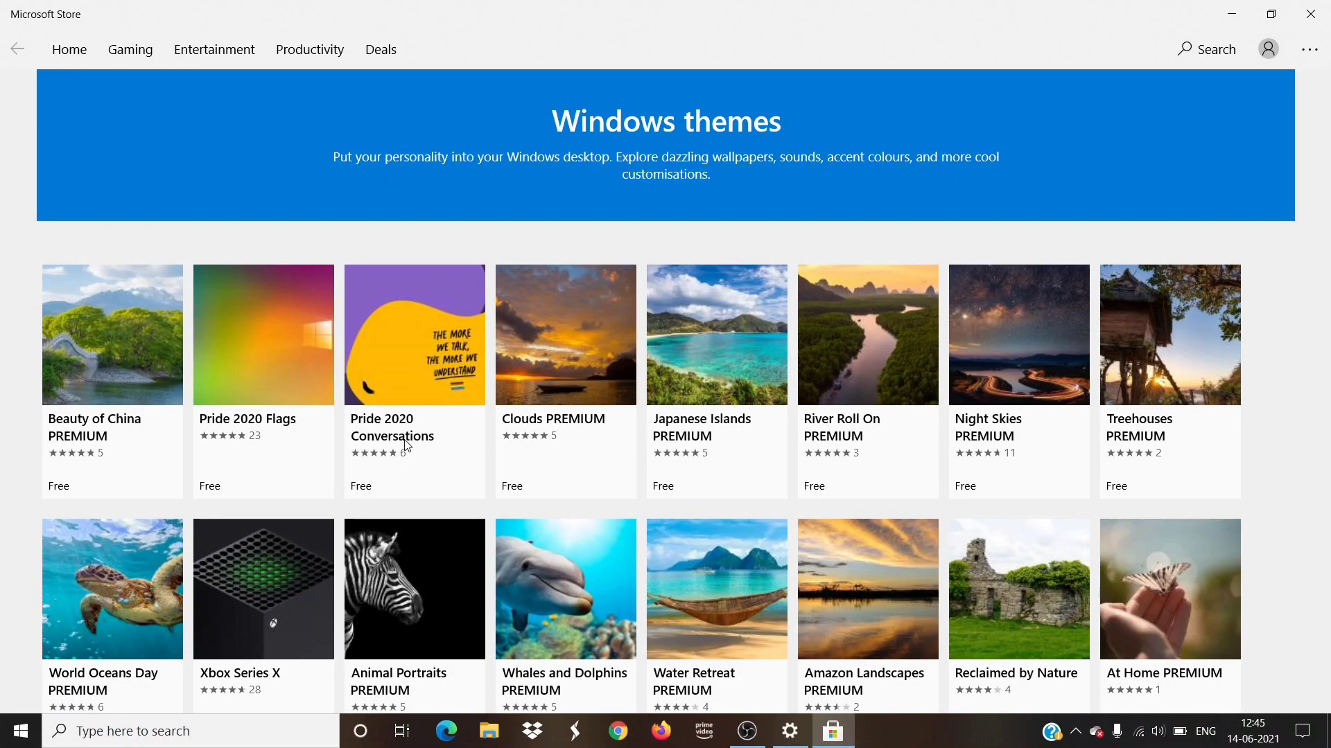
pyautogui.scroll(-3)
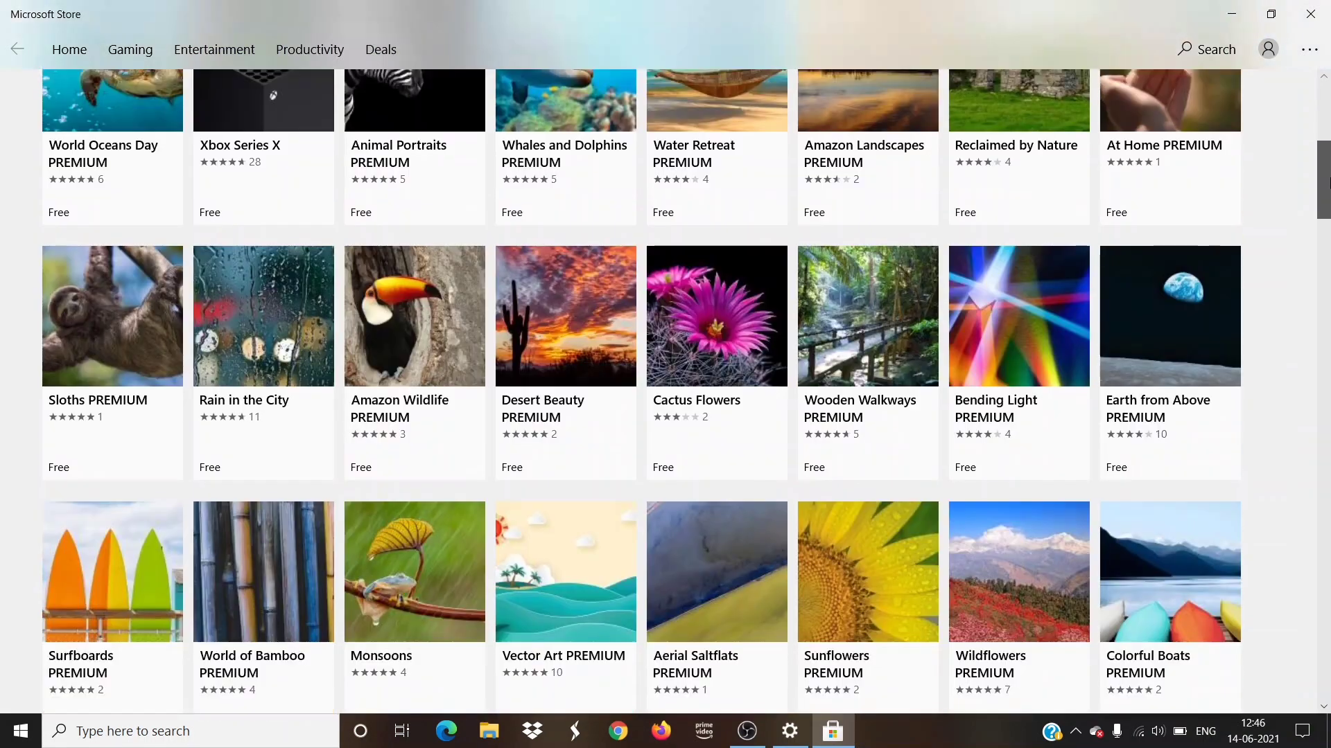
pyautogui.scroll(-3)
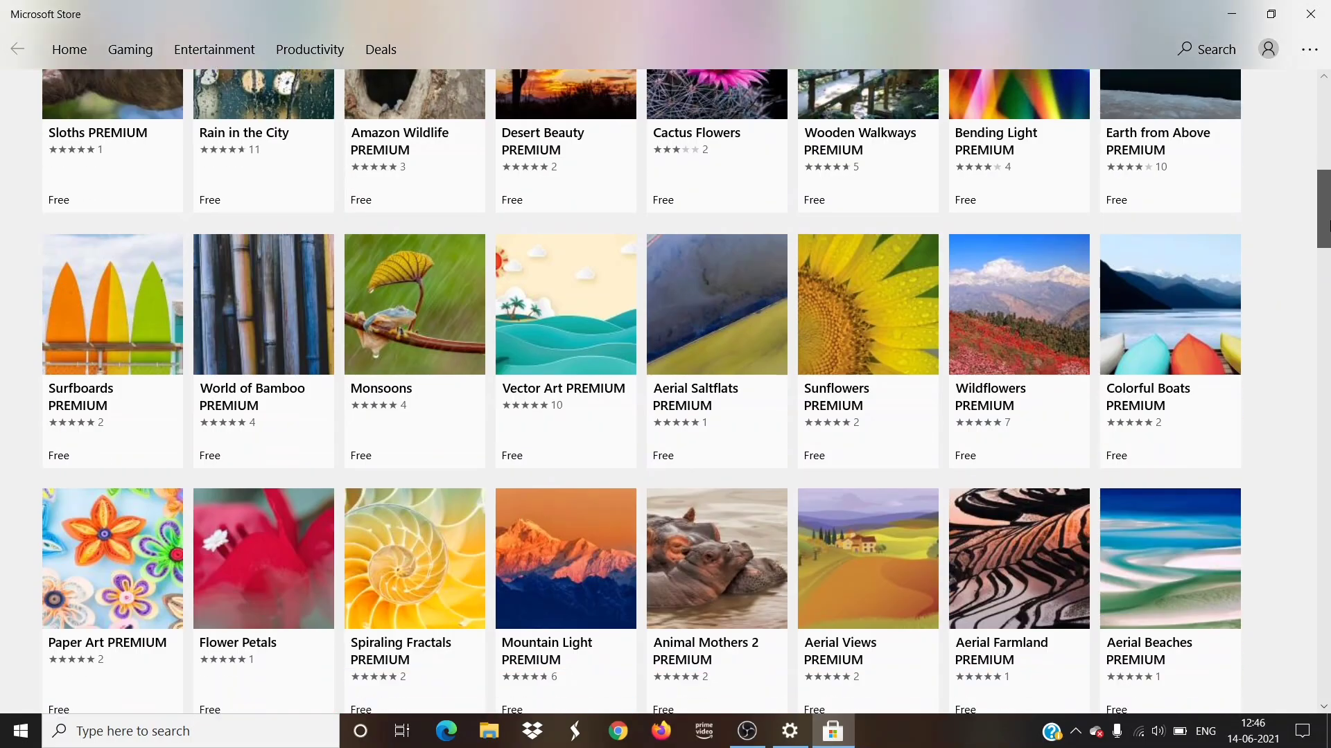
pyautogui.scroll(-3)
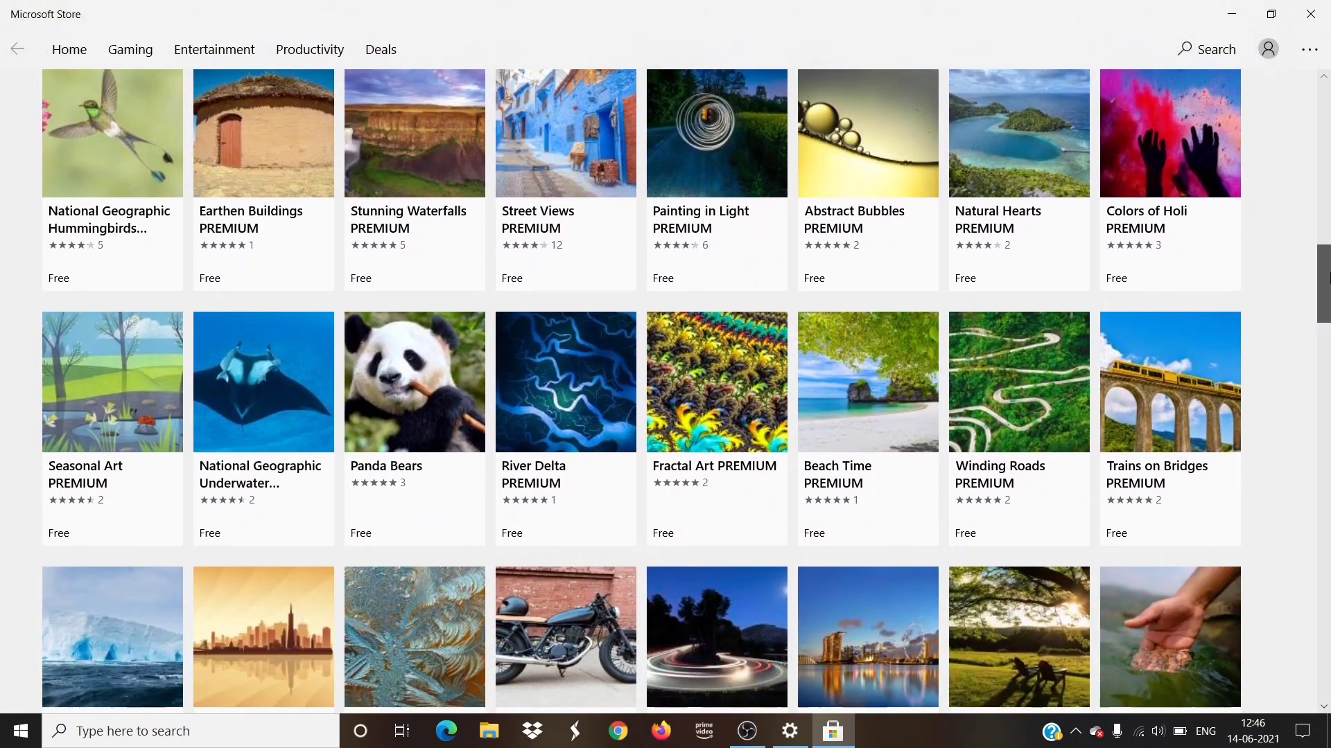
pyautogui.scroll(-3)
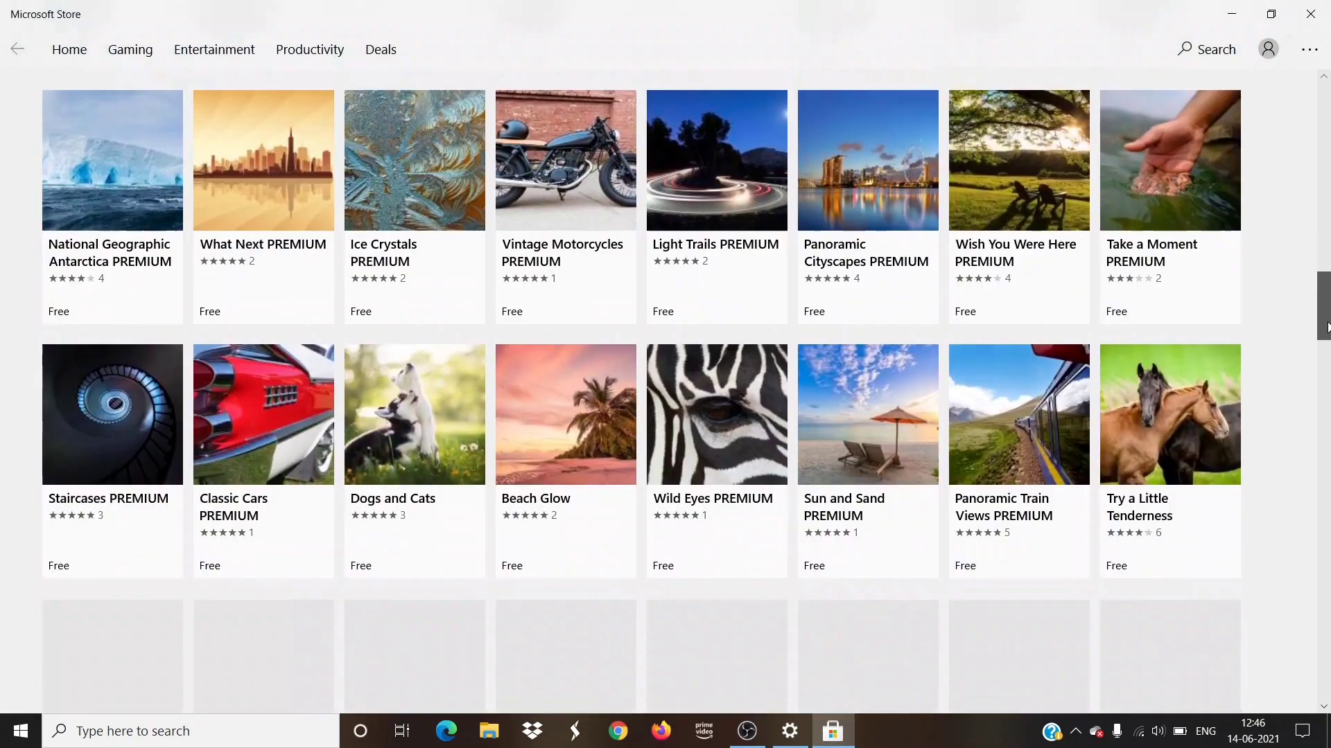
pyautogui.scroll(-3)
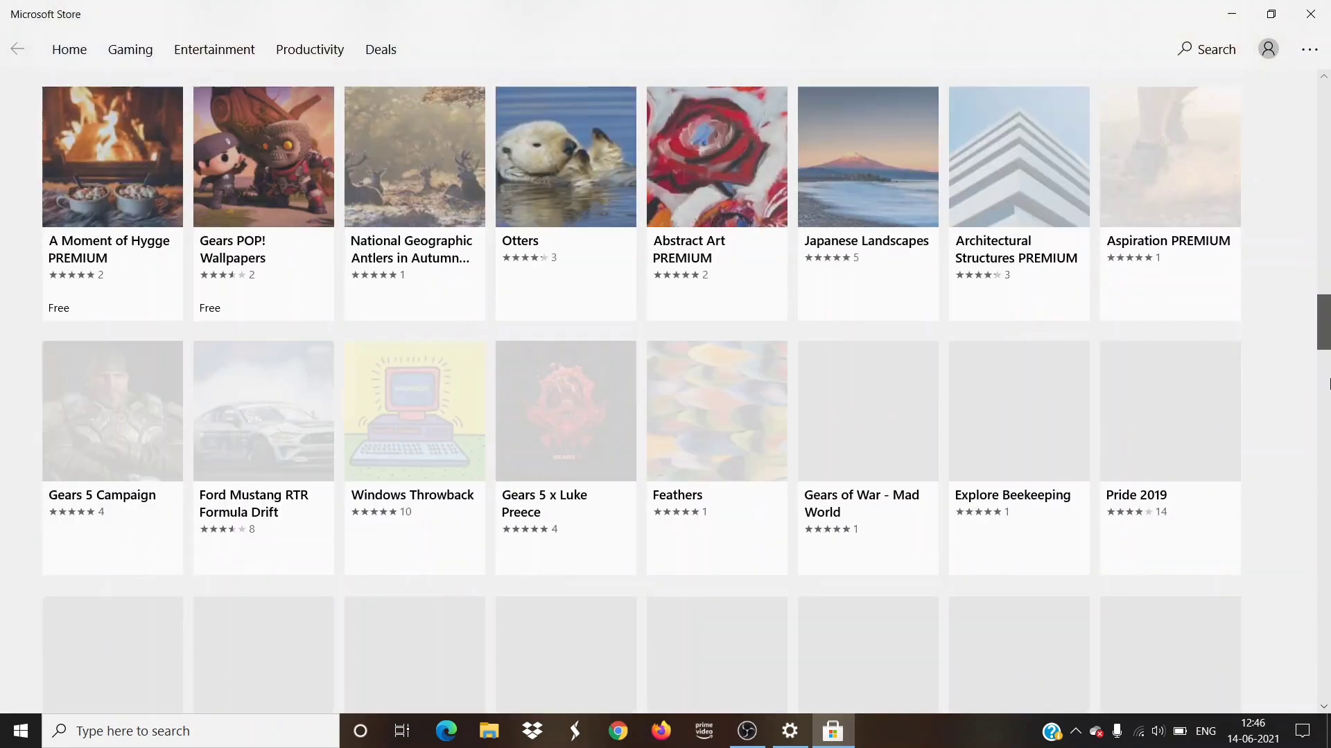
pyautogui.scroll(-3)
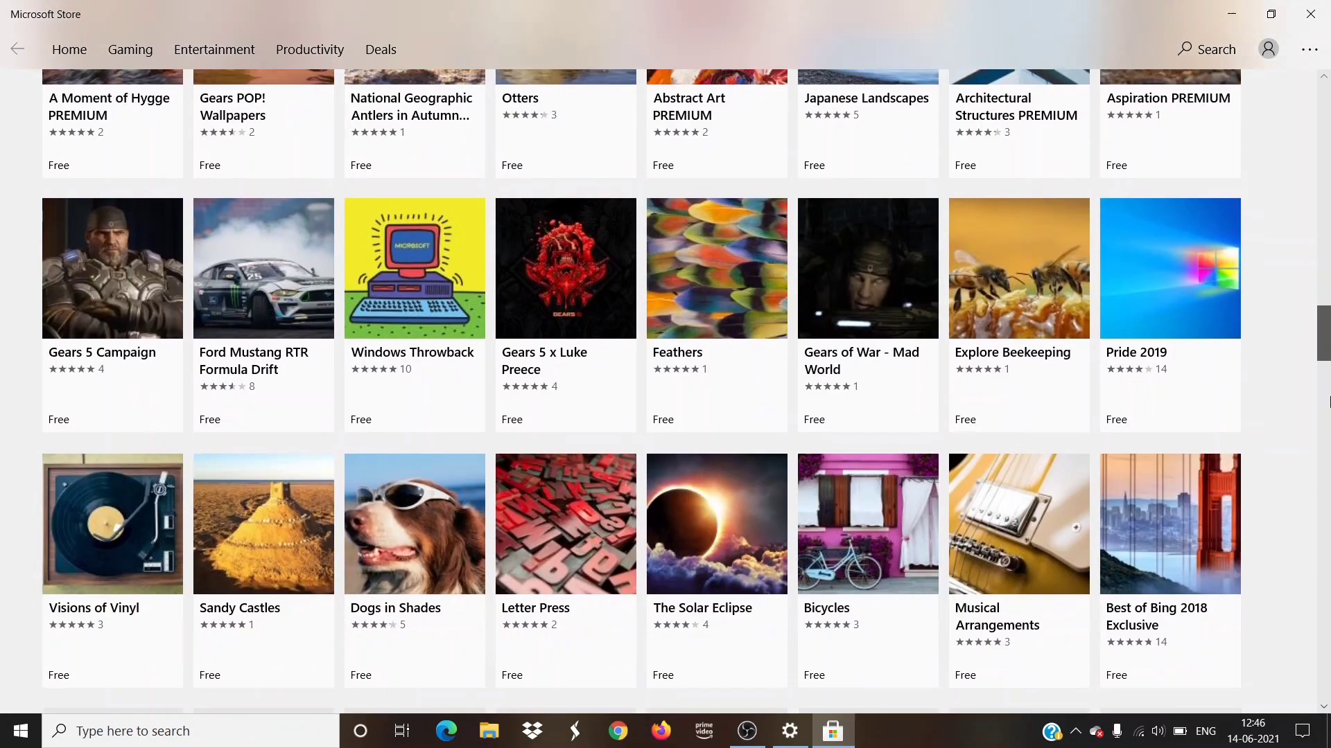
pyautogui.scroll(-3)
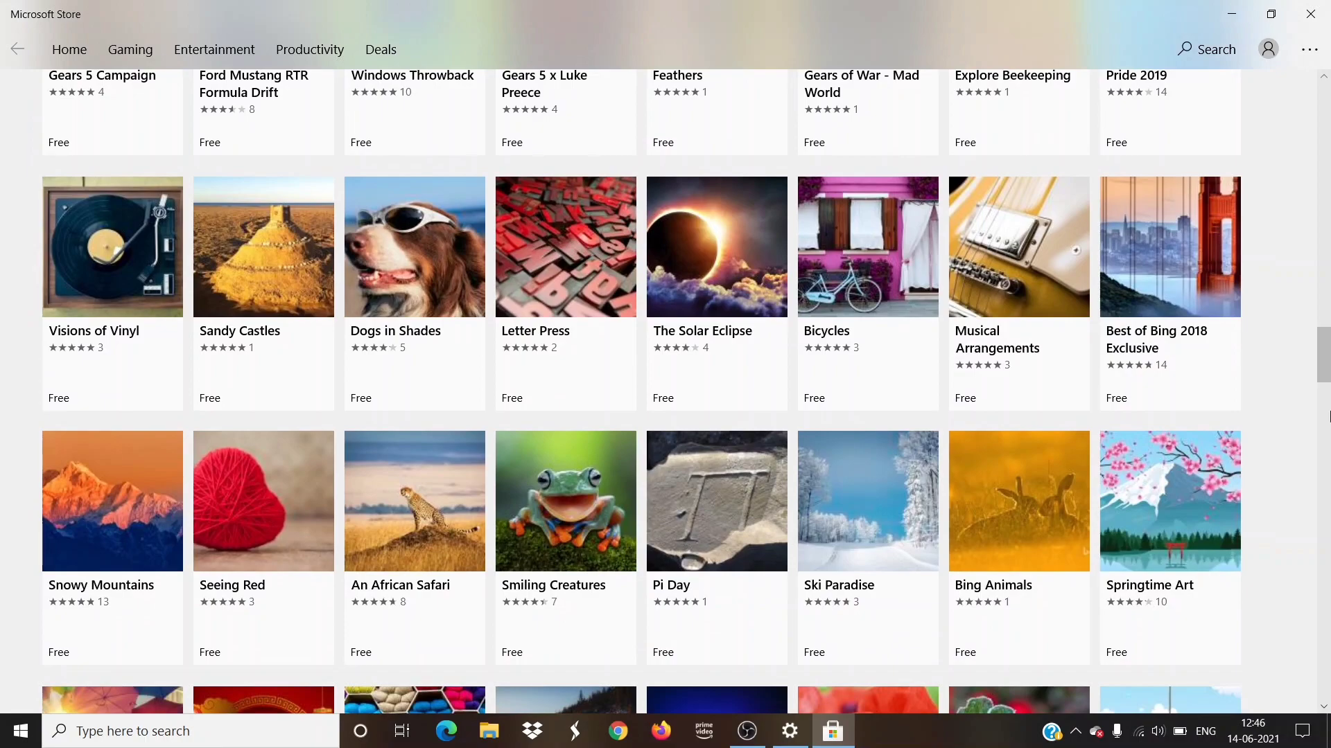
pyautogui.moveTo(1213, 273)
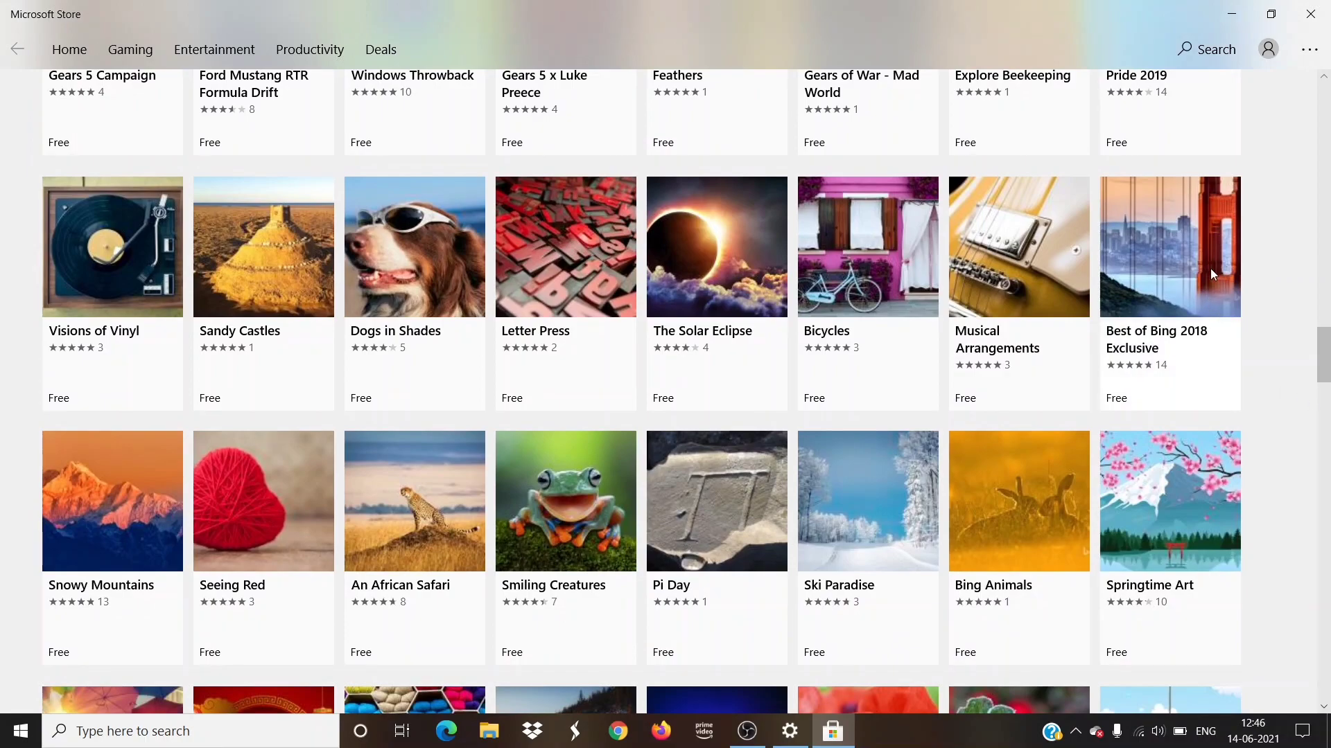
pyautogui.moveTo(854, 236)
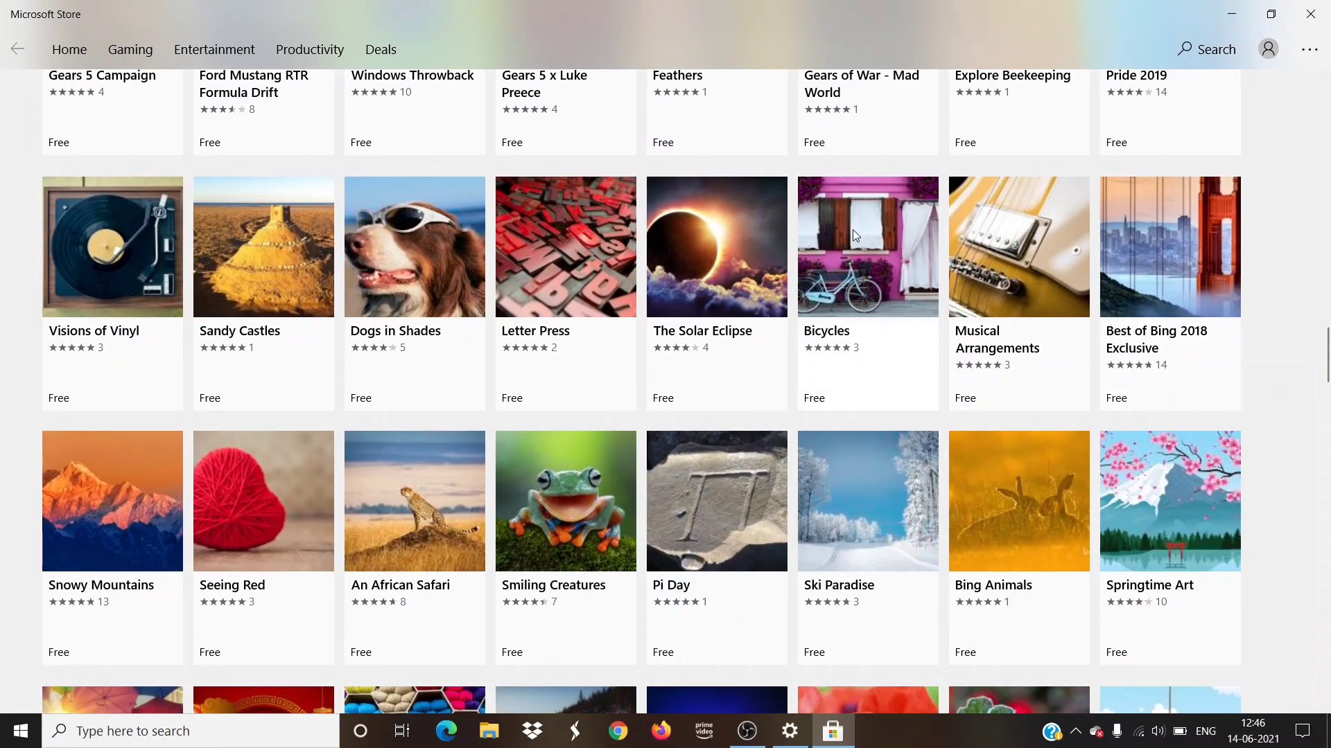
pyautogui.click(715, 246)
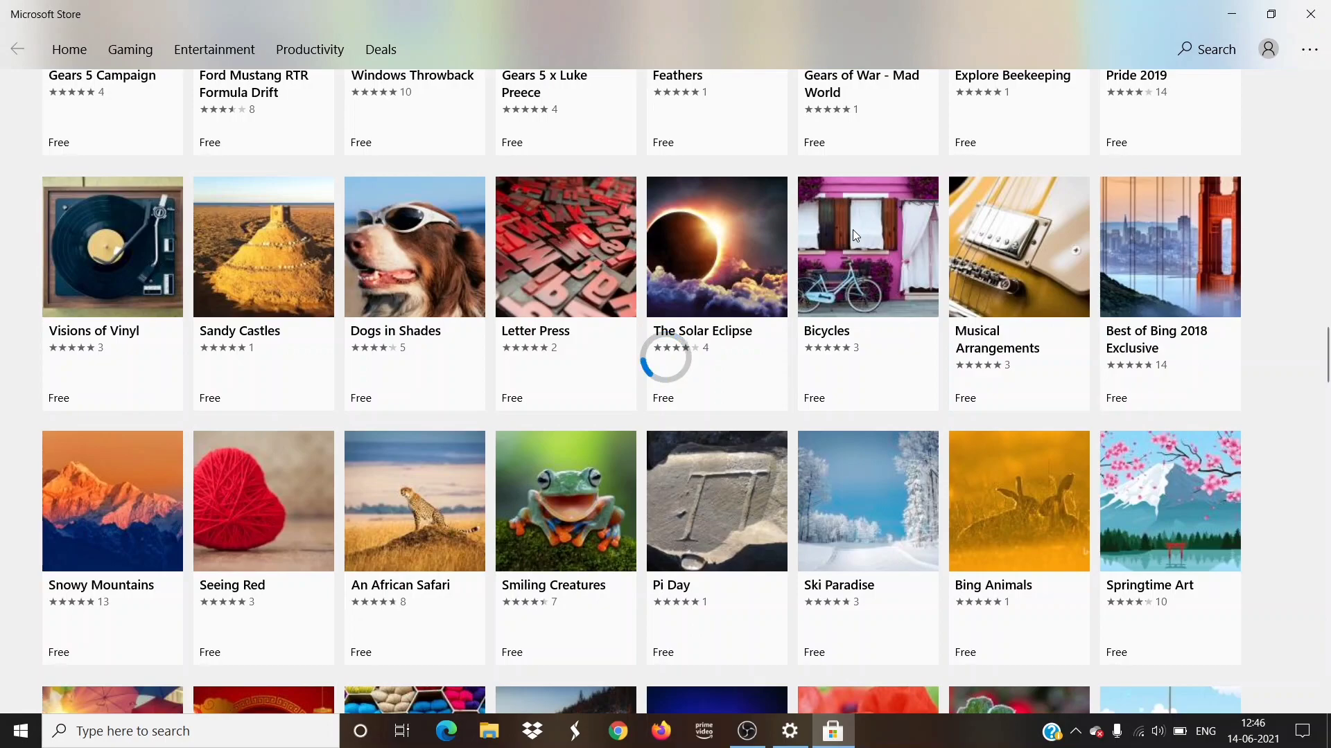
# Step: Get the free Bicycles theme from its store page, then choose Apply once installed
pyautogui.click(866, 247)
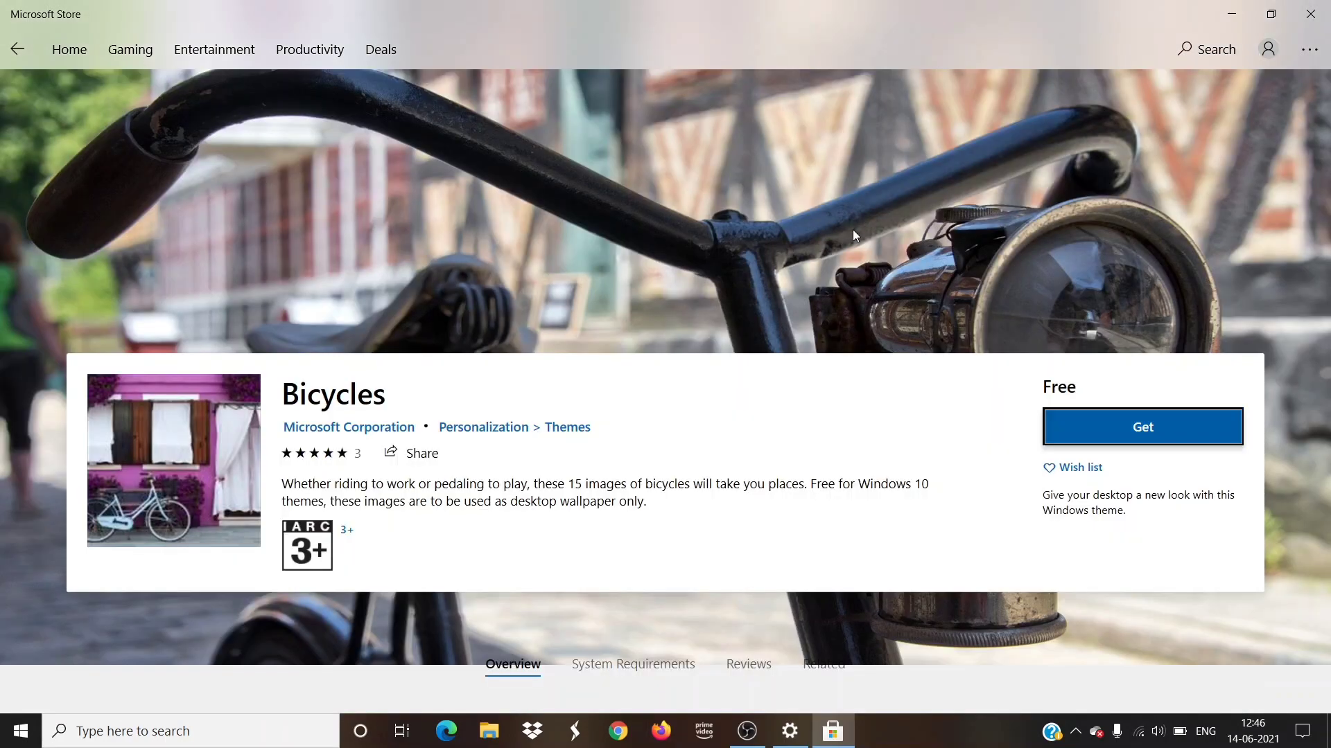
pyautogui.moveTo(1057, 462)
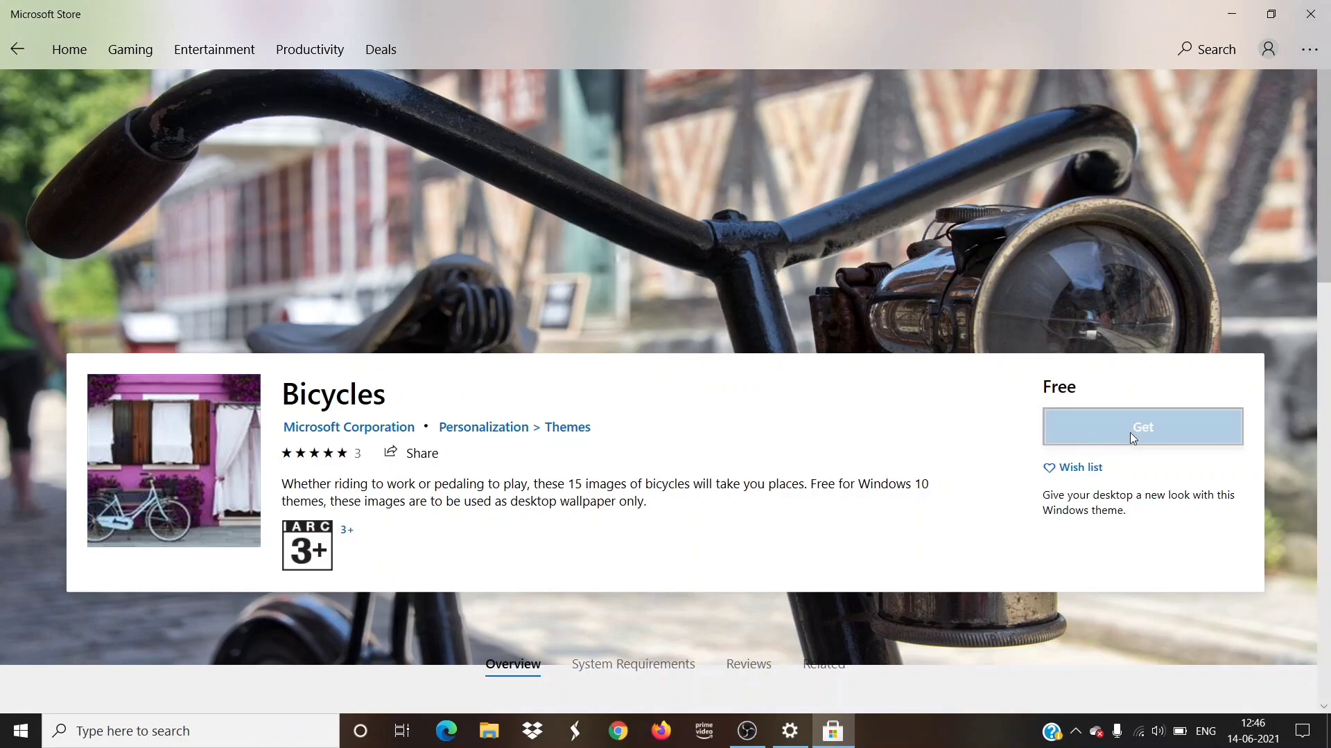
pyautogui.click(1142, 427)
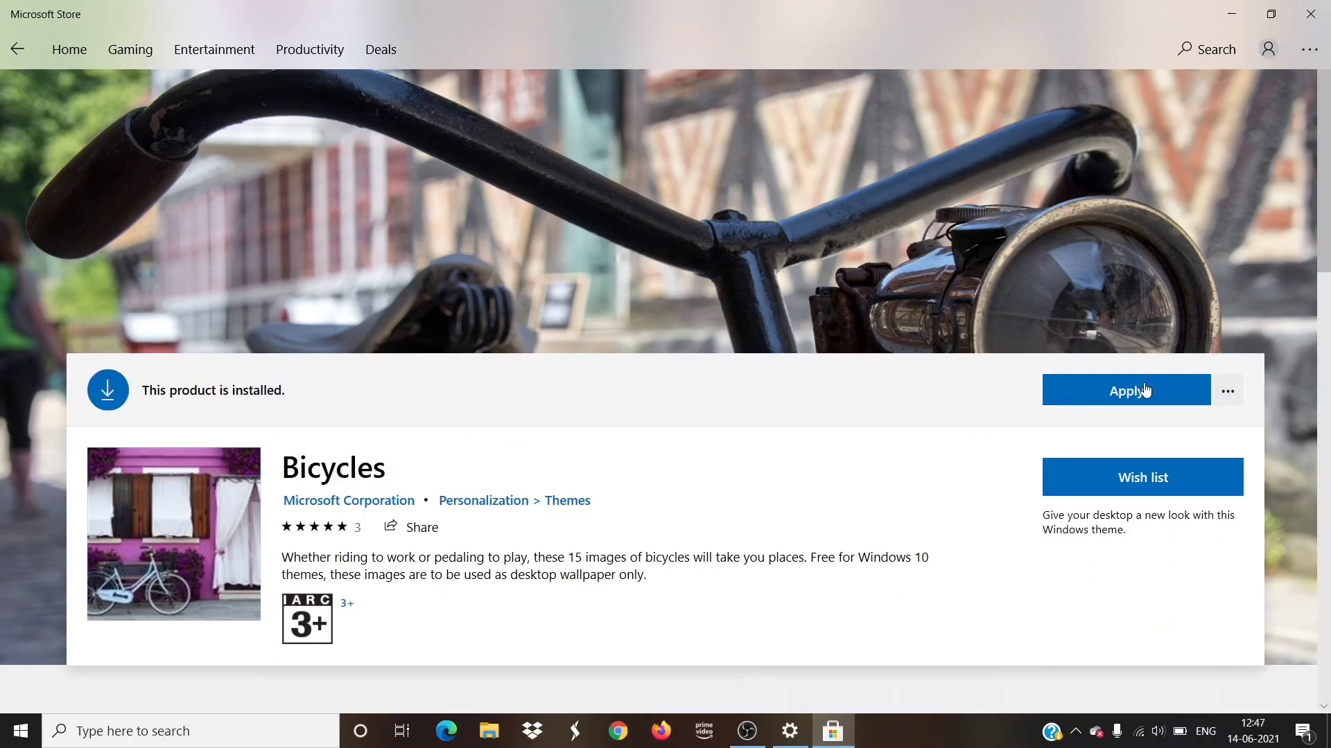
pyautogui.click(1126, 390)
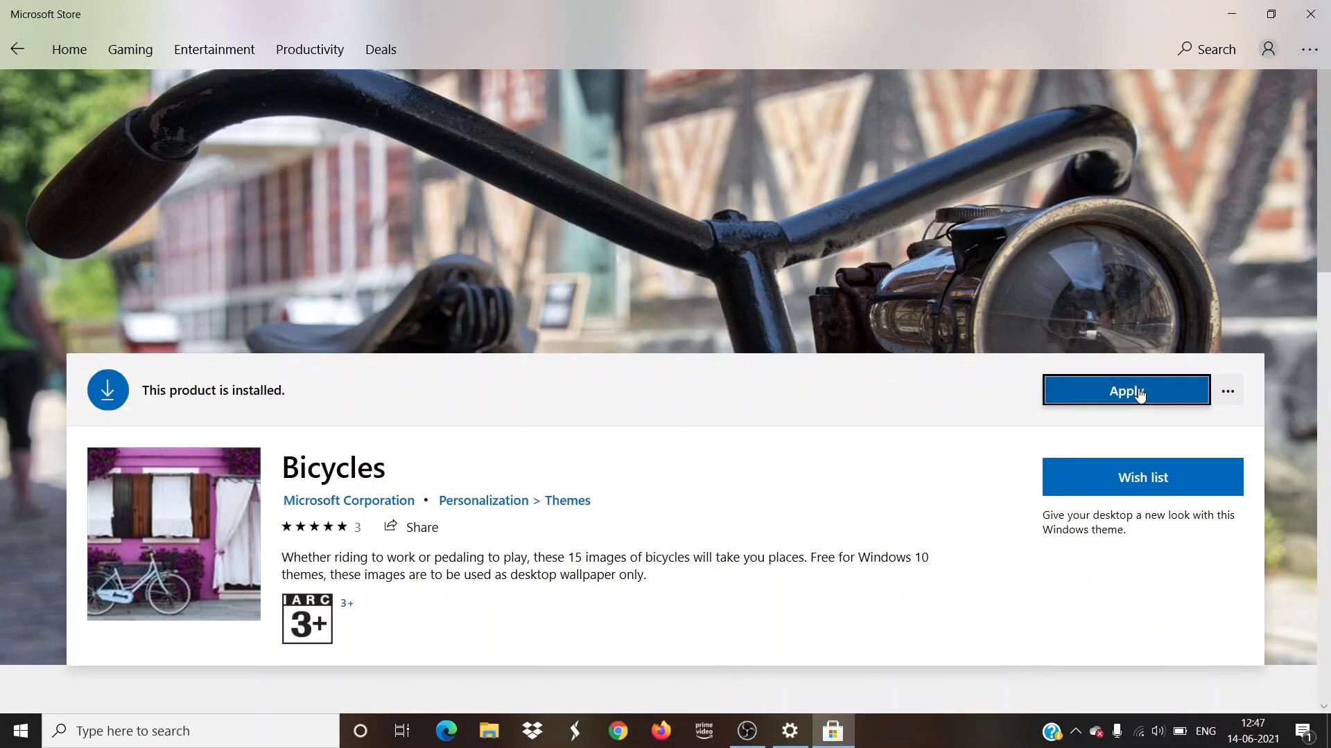
pyautogui.click(1124, 390)
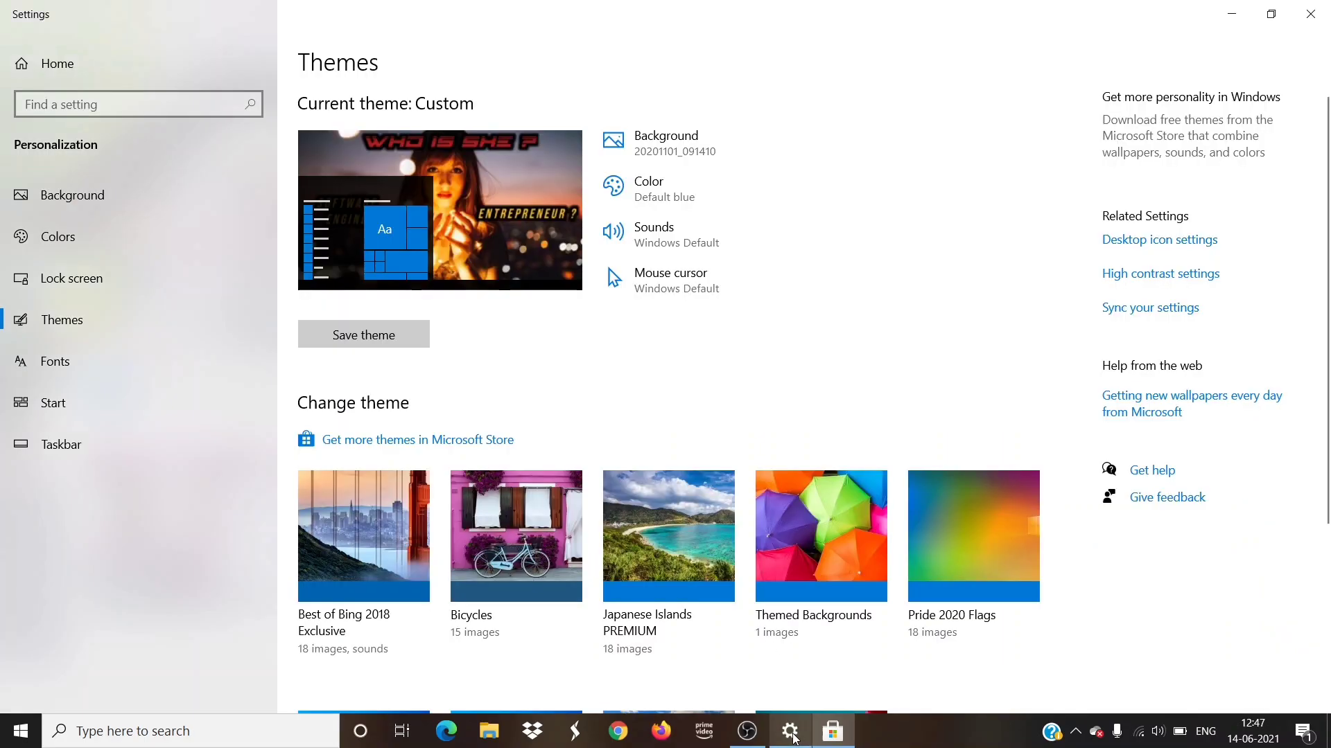
pyautogui.moveTo(514, 536)
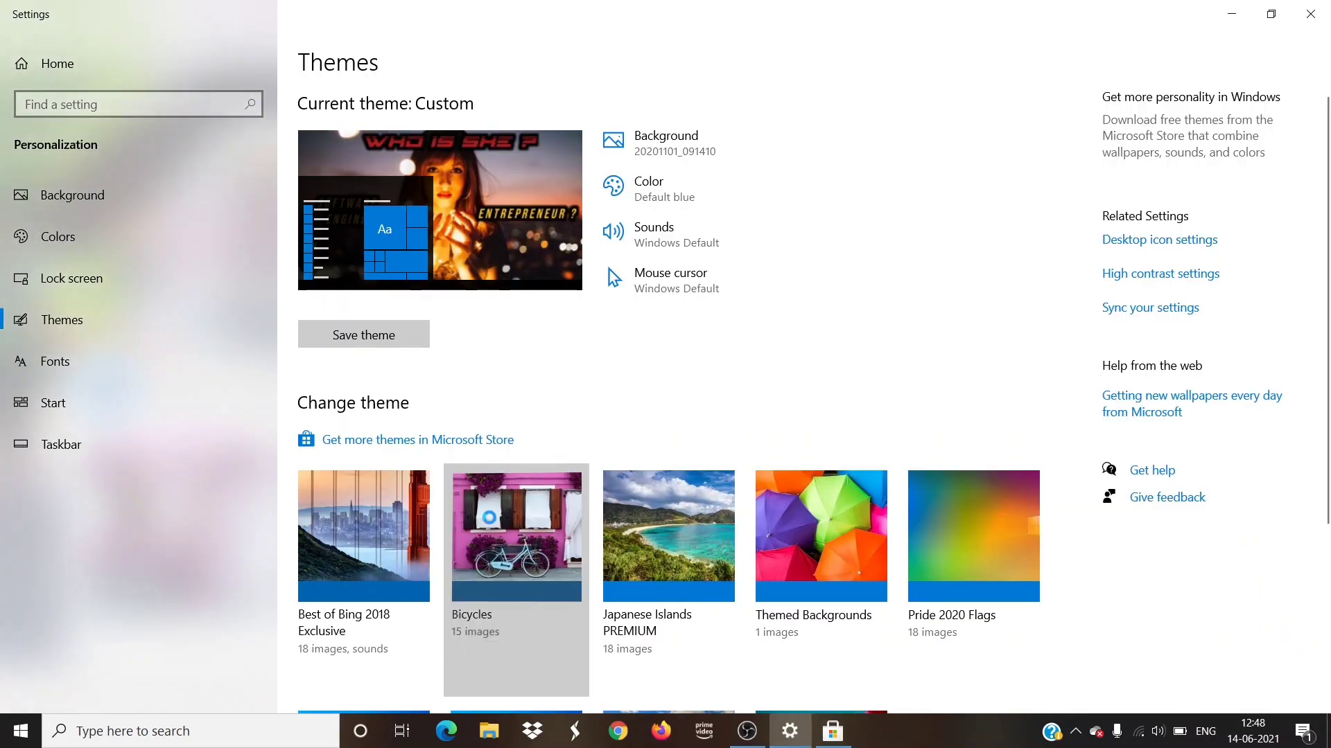
pyautogui.moveTo(491, 523)
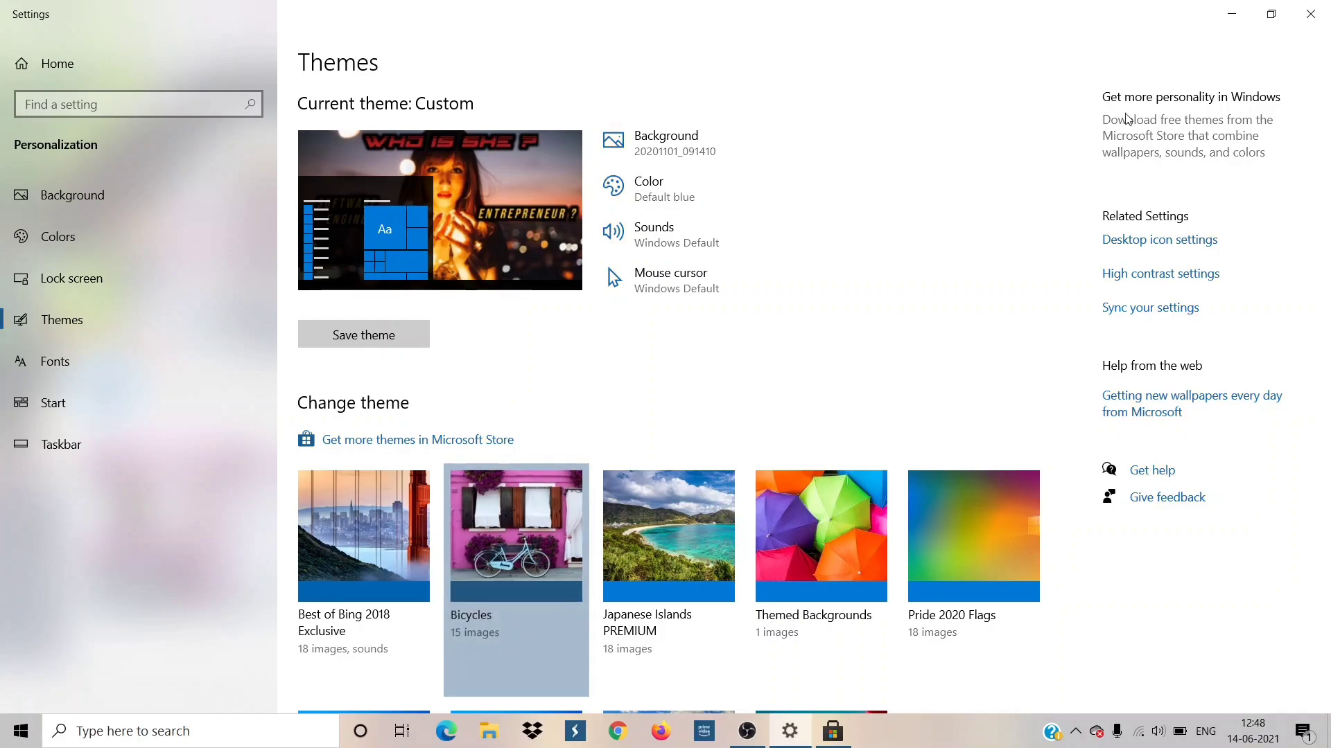
pyautogui.moveTo(1232, 14)
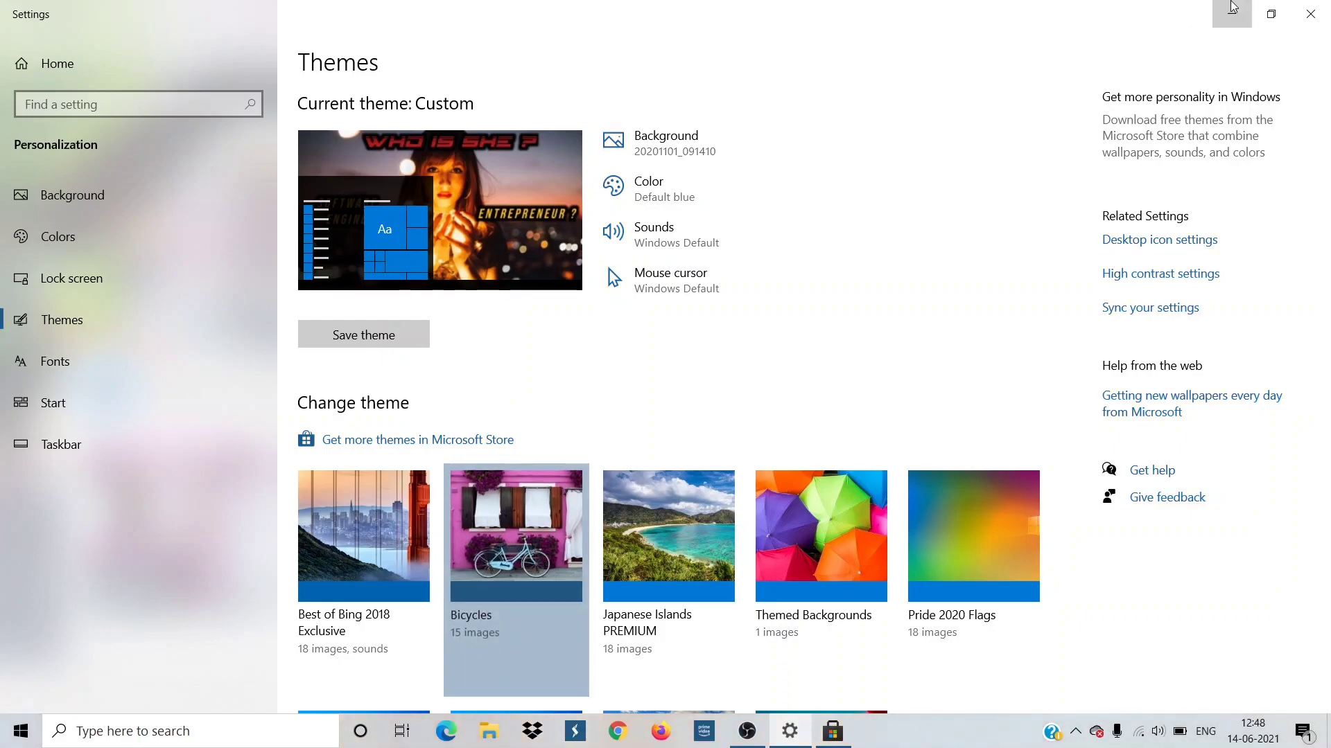
# Step: Minimize Settings to view the pink-house bicycle wallpaper, then restore Settings from the taskbar
pyautogui.click(515, 536)
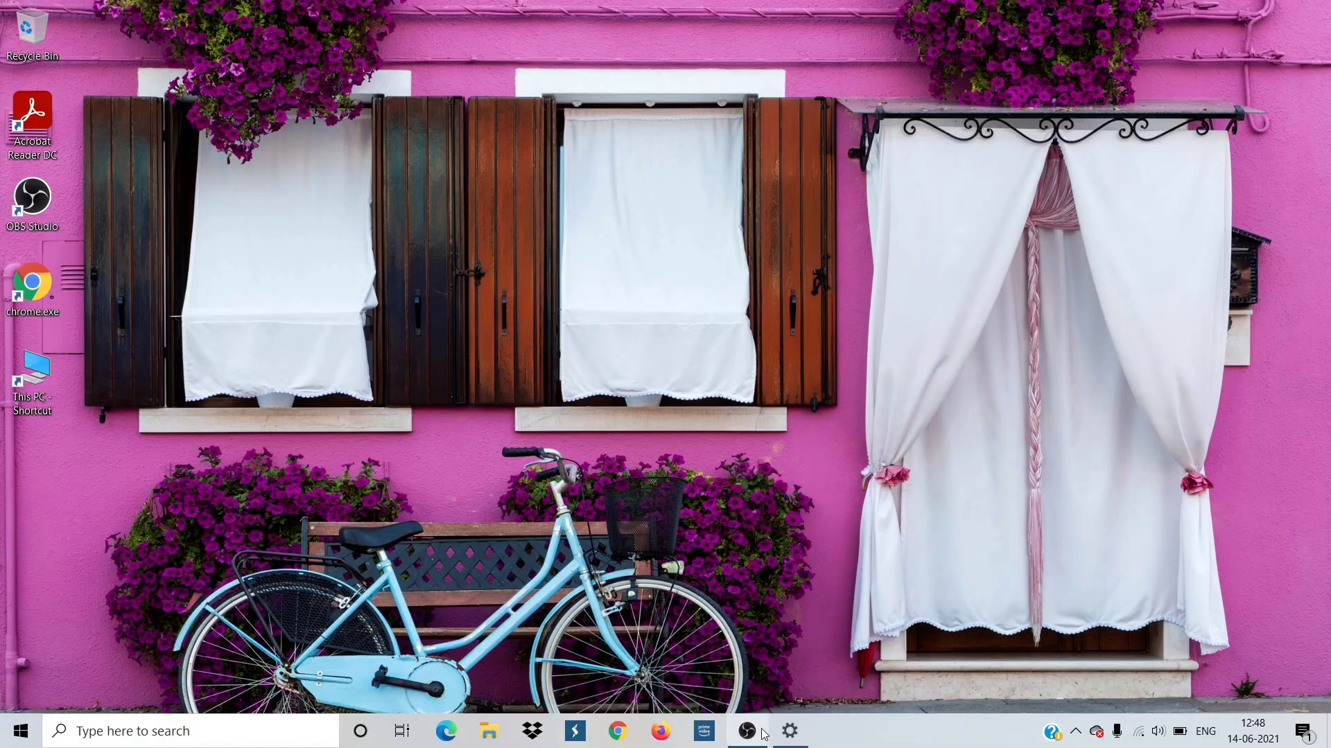
pyautogui.click(789, 730)
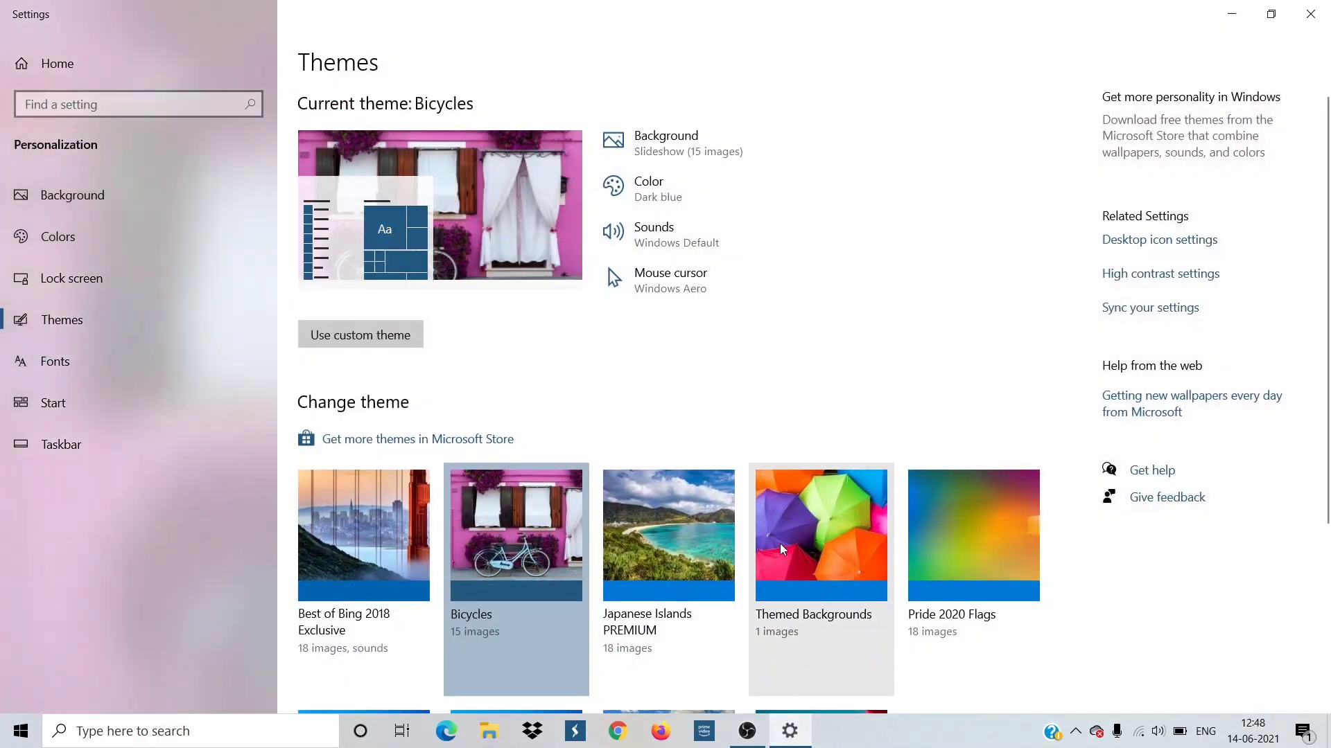
pyautogui.moveTo(132, 236)
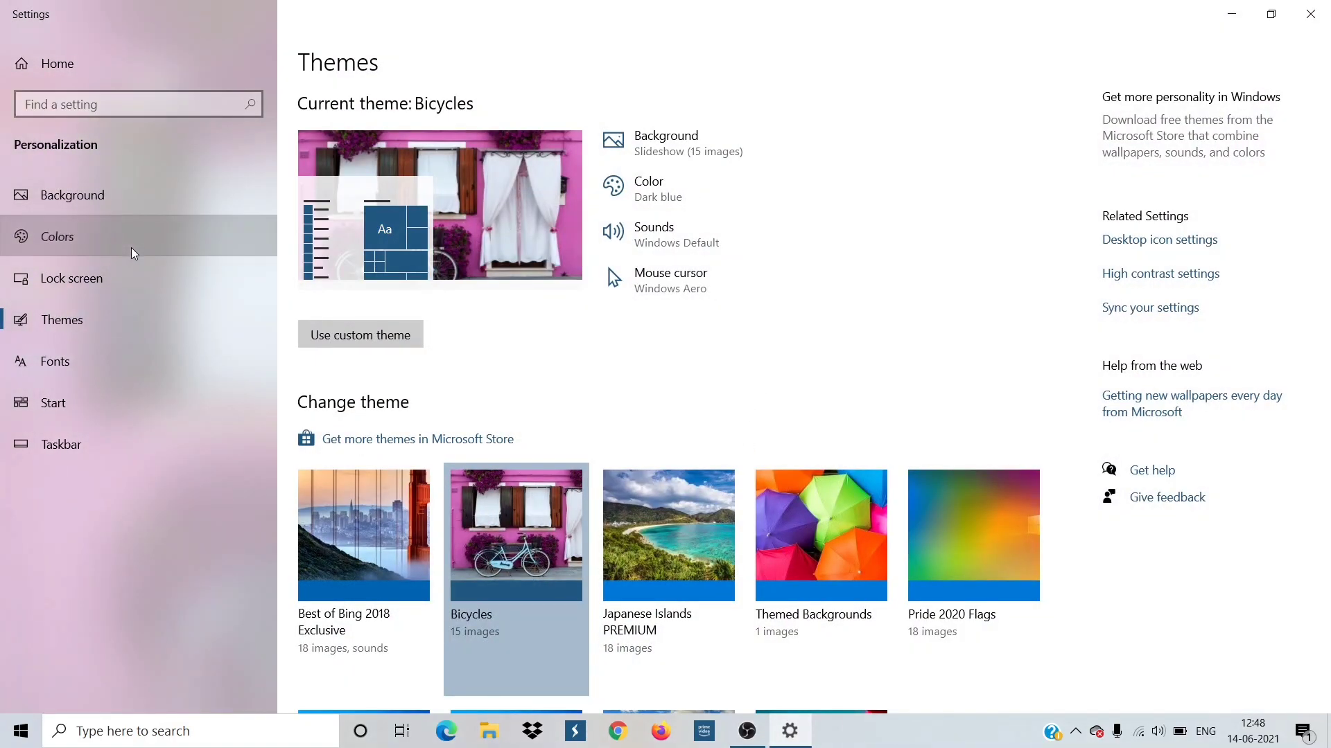
# Step: On the Colors page, set 'Choose your color' to Dark
pyautogui.click(57, 236)
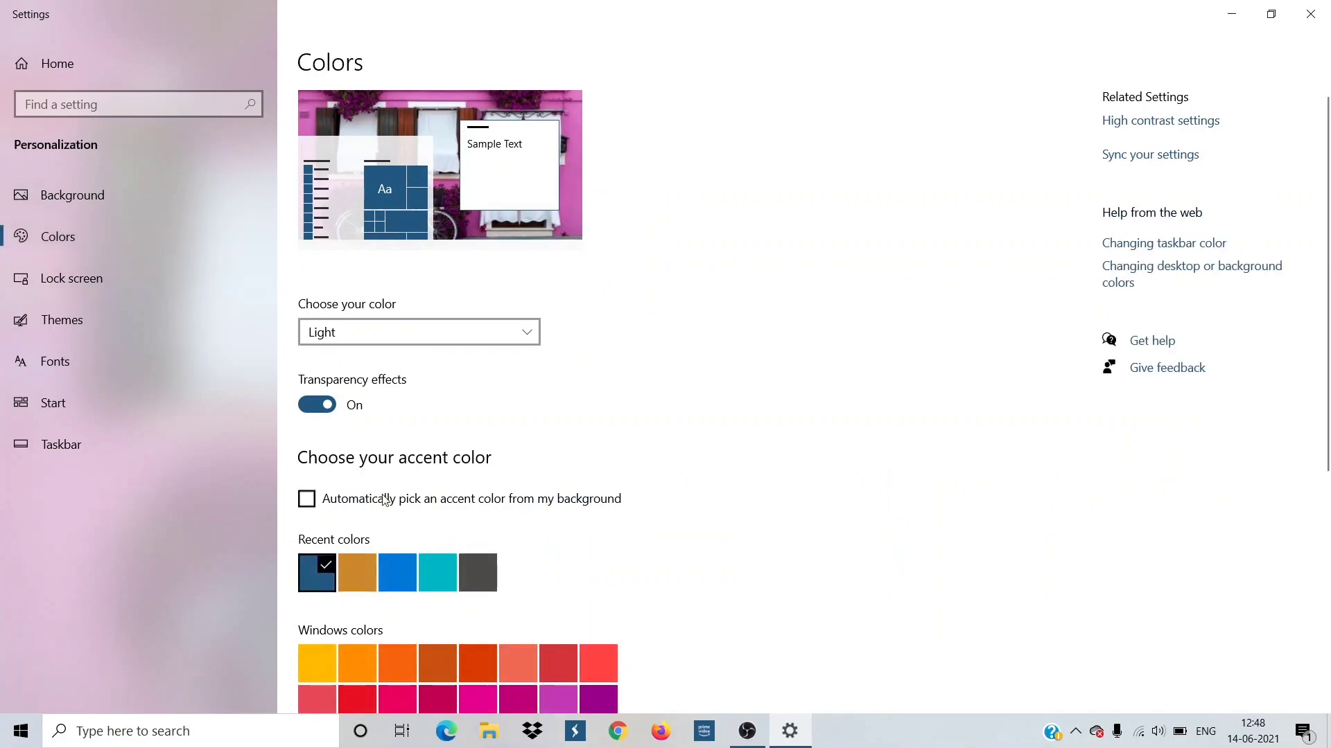
pyautogui.click(417, 331)
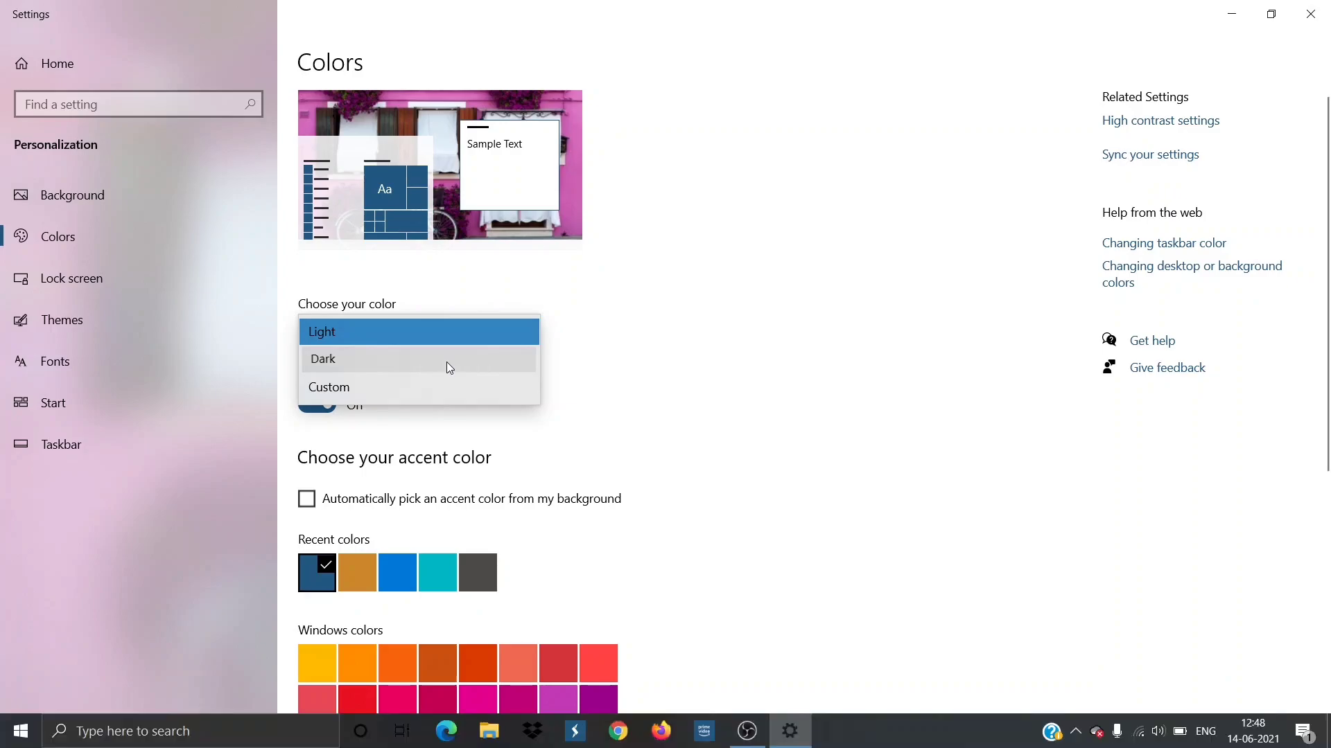
pyautogui.click(323, 359)
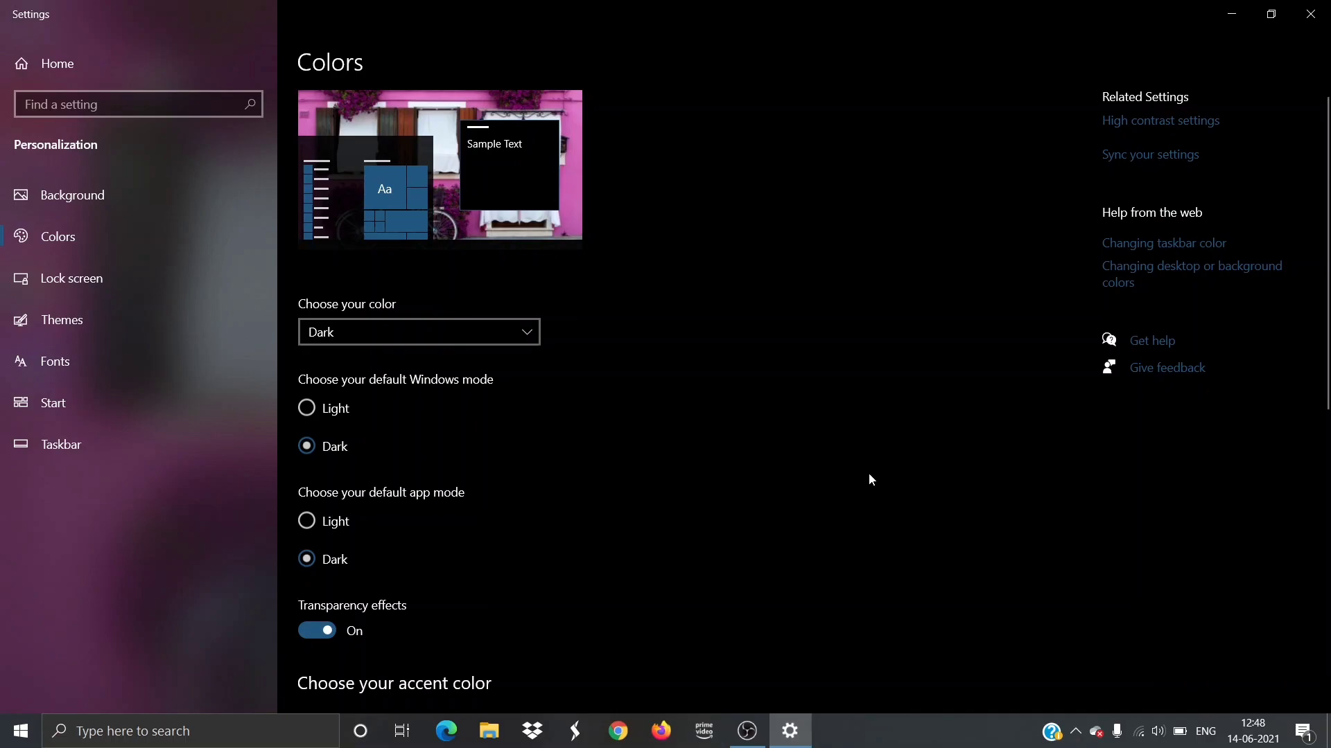
pyautogui.moveTo(1309, 14)
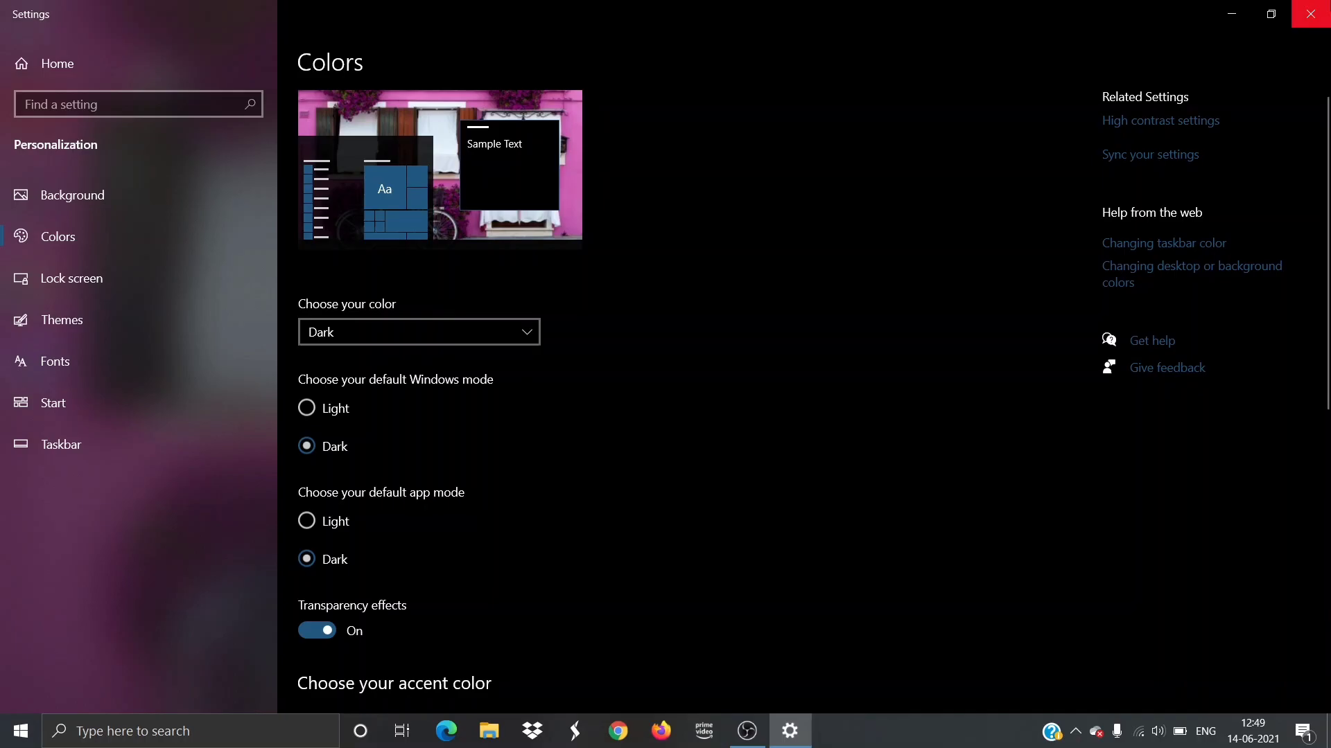